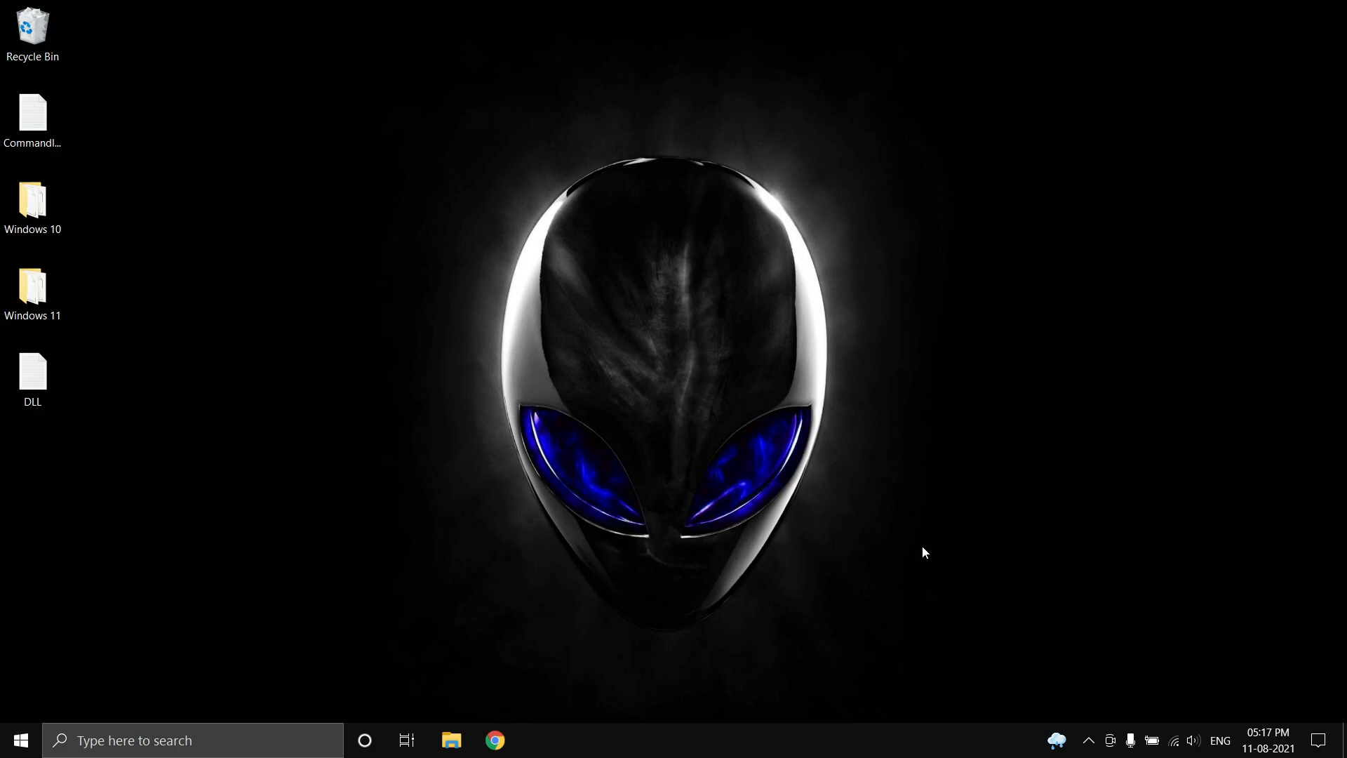
Step: Open the Windows 11 folder from the desktop, then the Windows 10 sources folder alongside it
{"action": "left_click", "coordinate": [32, 288]}
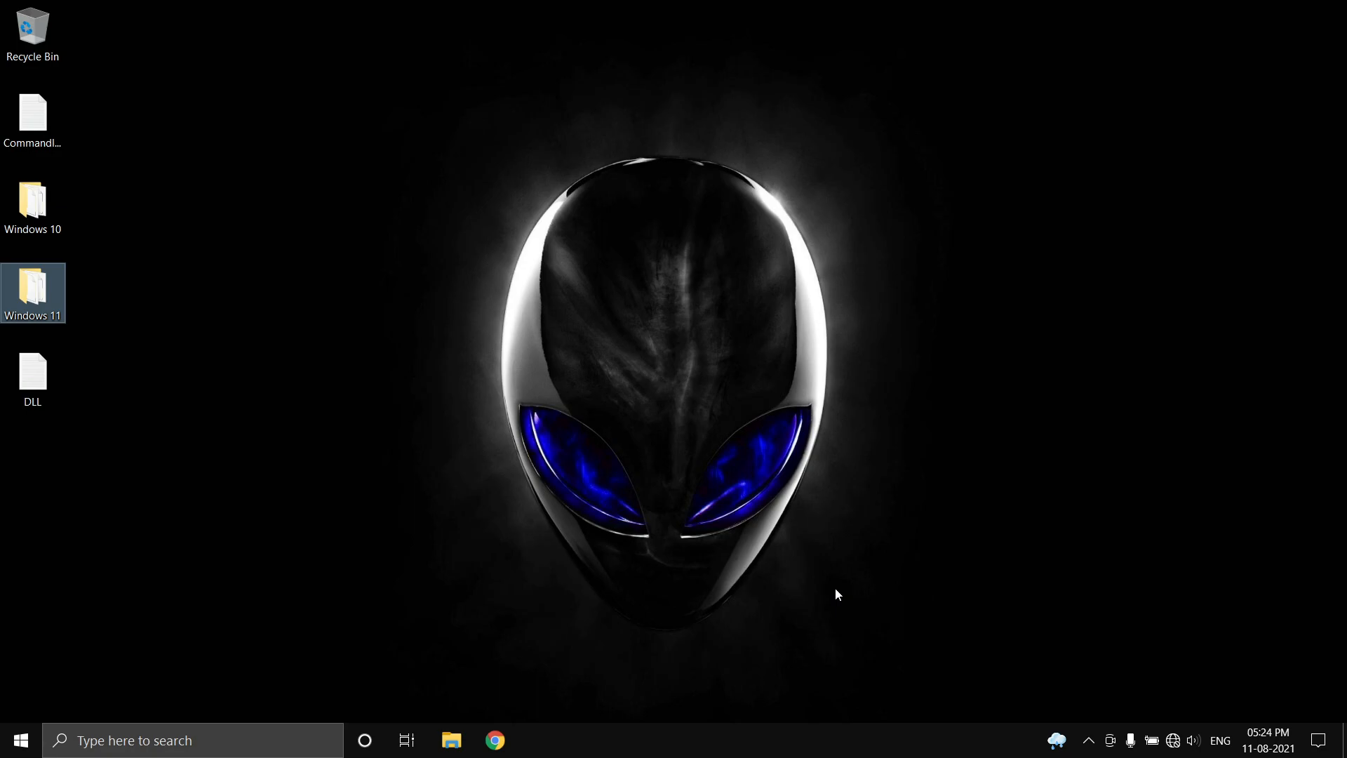
{"action": "mouse_move", "coordinate": [800, 591]}
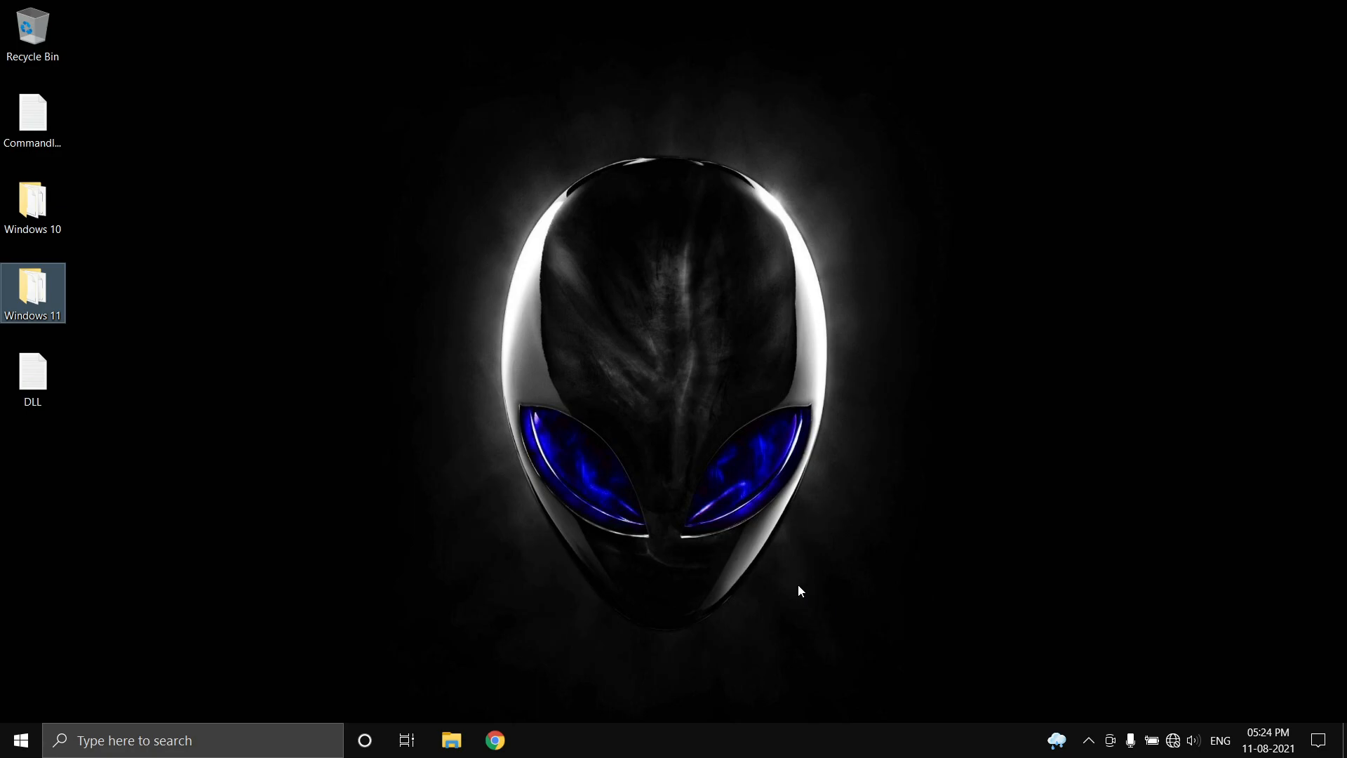
{"action": "double_click", "coordinate": [32, 285]}
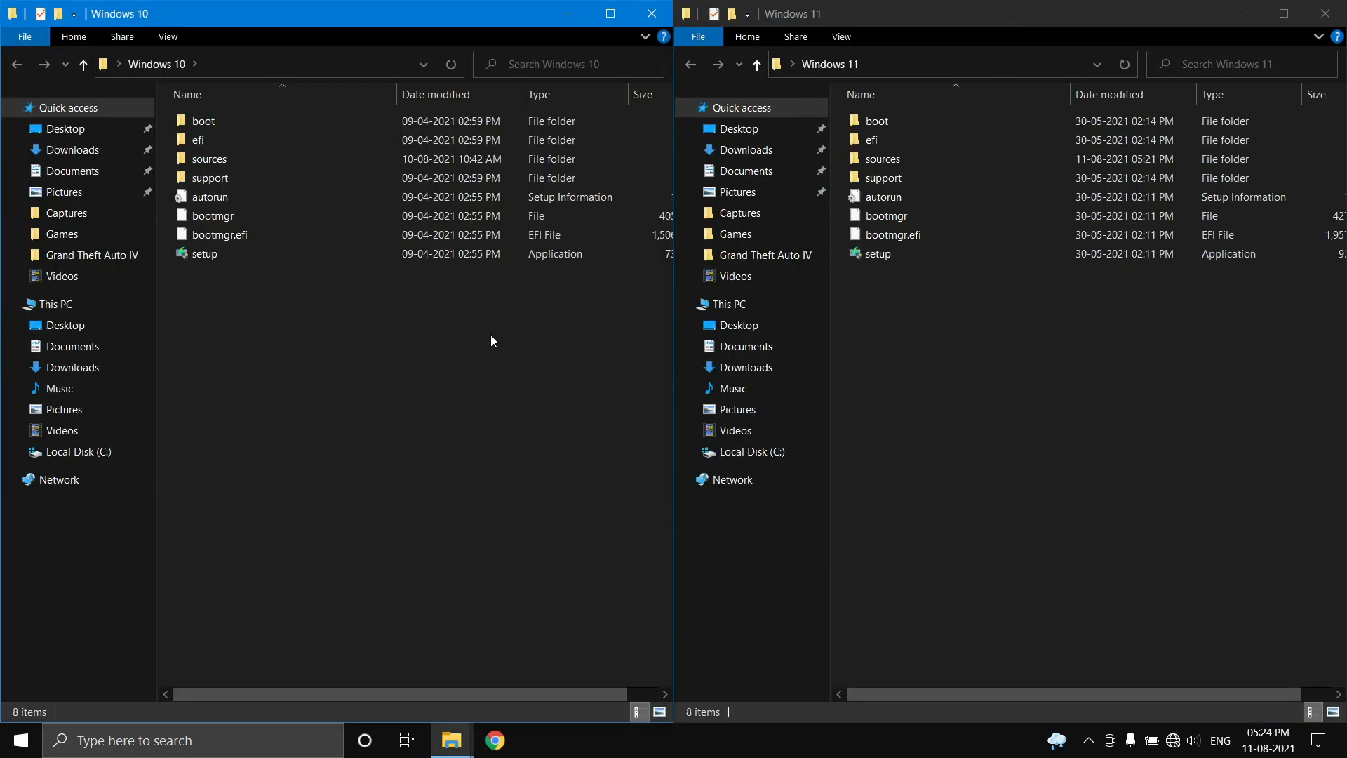
{"action": "mouse_move", "coordinate": [421, 296]}
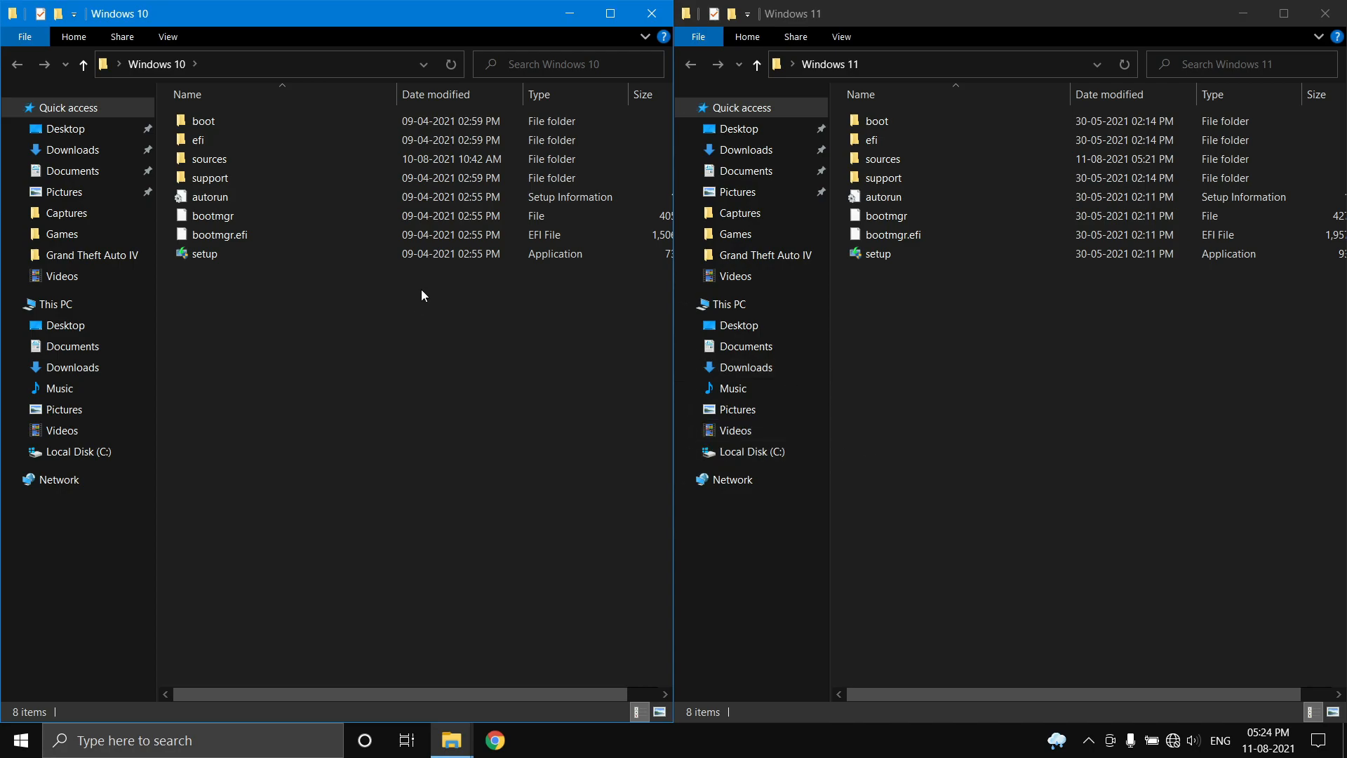
{"action": "double_click", "coordinate": [209, 159]}
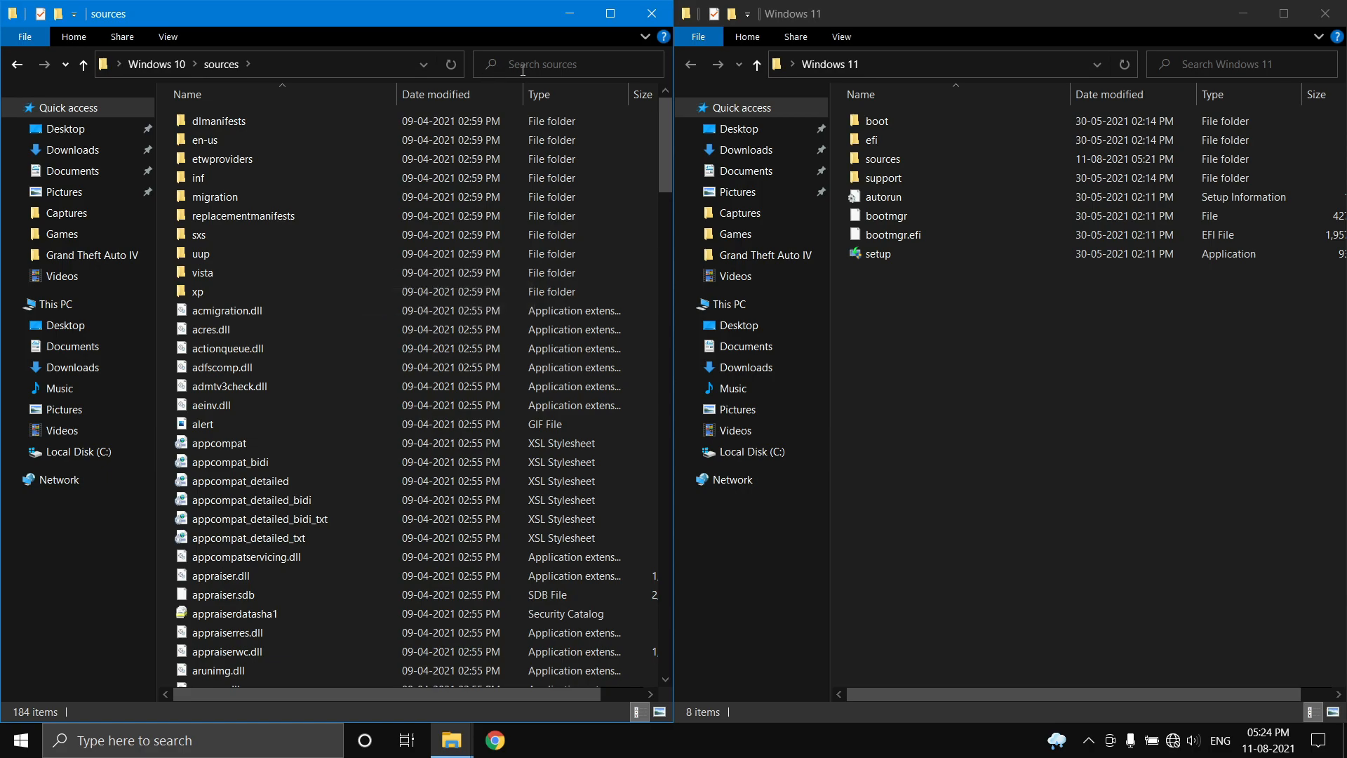
Step: Search the Windows 10 sources folder for appraiserres.dll and copy the found file
{"action": "type", "text": "appraiserres.dll"}
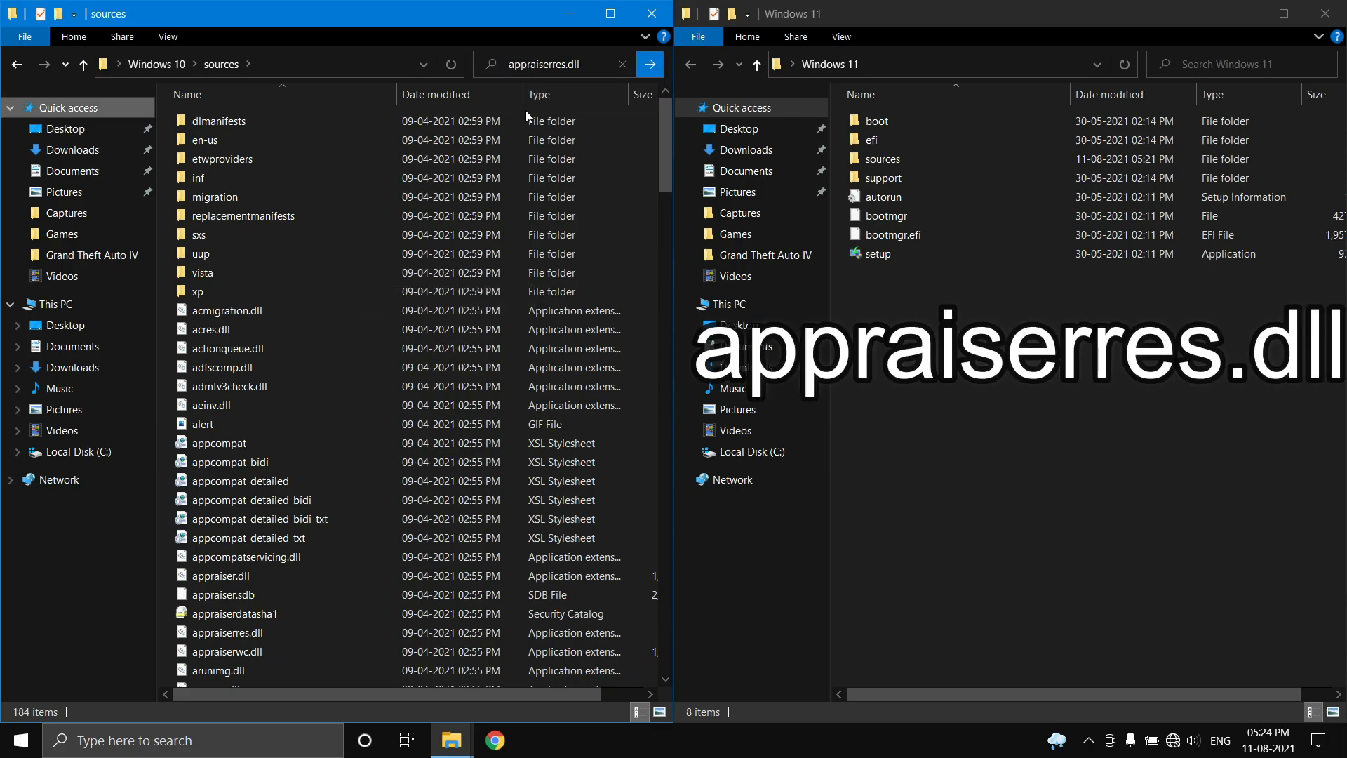
{"action": "left_click", "coordinate": [649, 63]}
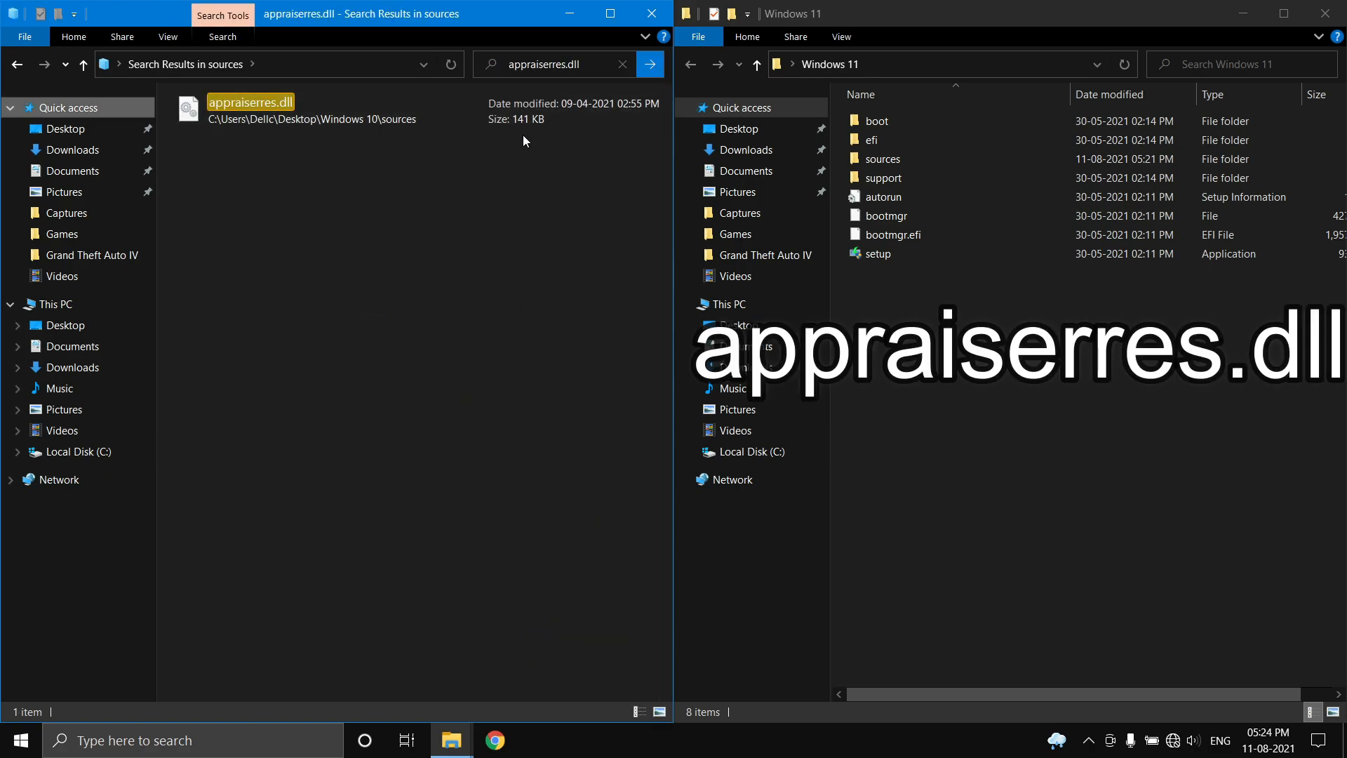
{"action": "right_click", "coordinate": [249, 101]}
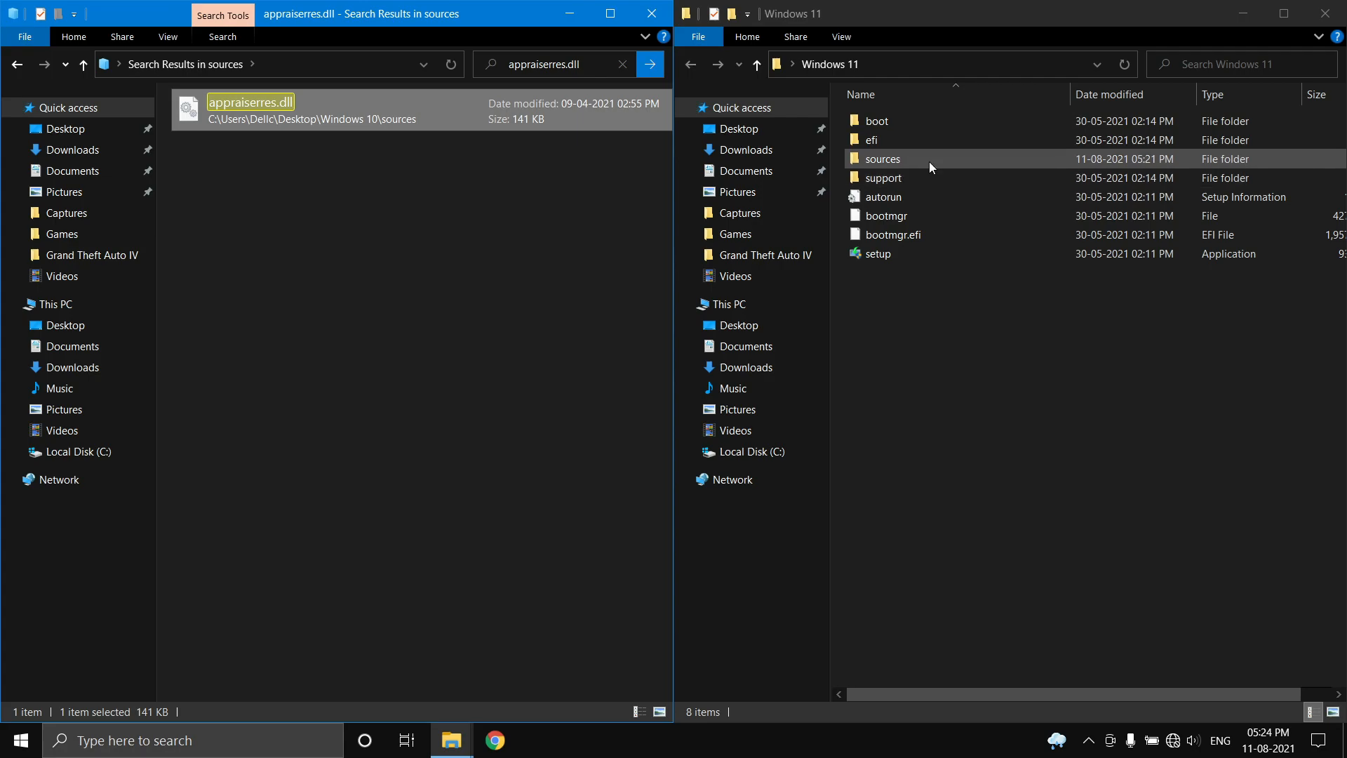
Step: Paste the Windows 10 appraiserres.dll into Windows 11's sources folder, replacing the existing file
{"action": "double_click", "coordinate": [882, 158]}
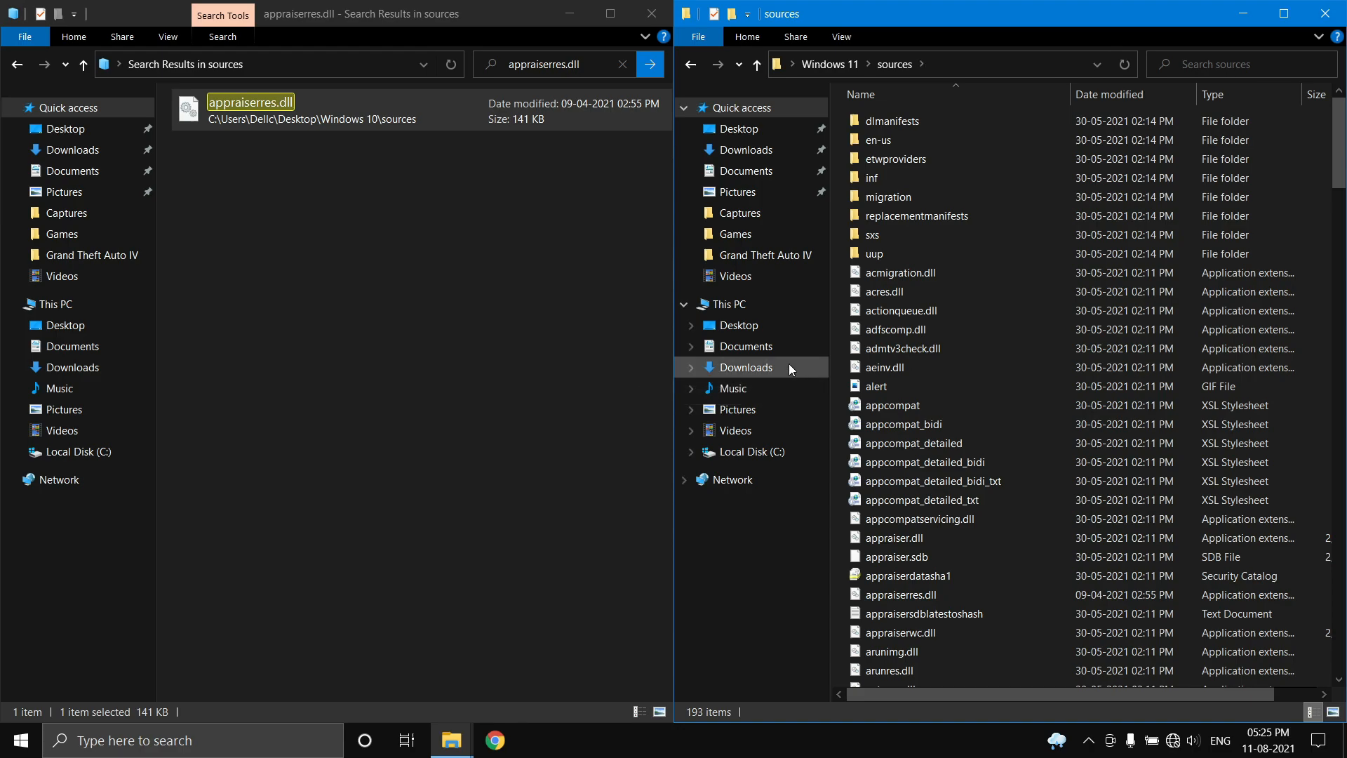
{"action": "mouse_move", "coordinate": [894, 367]}
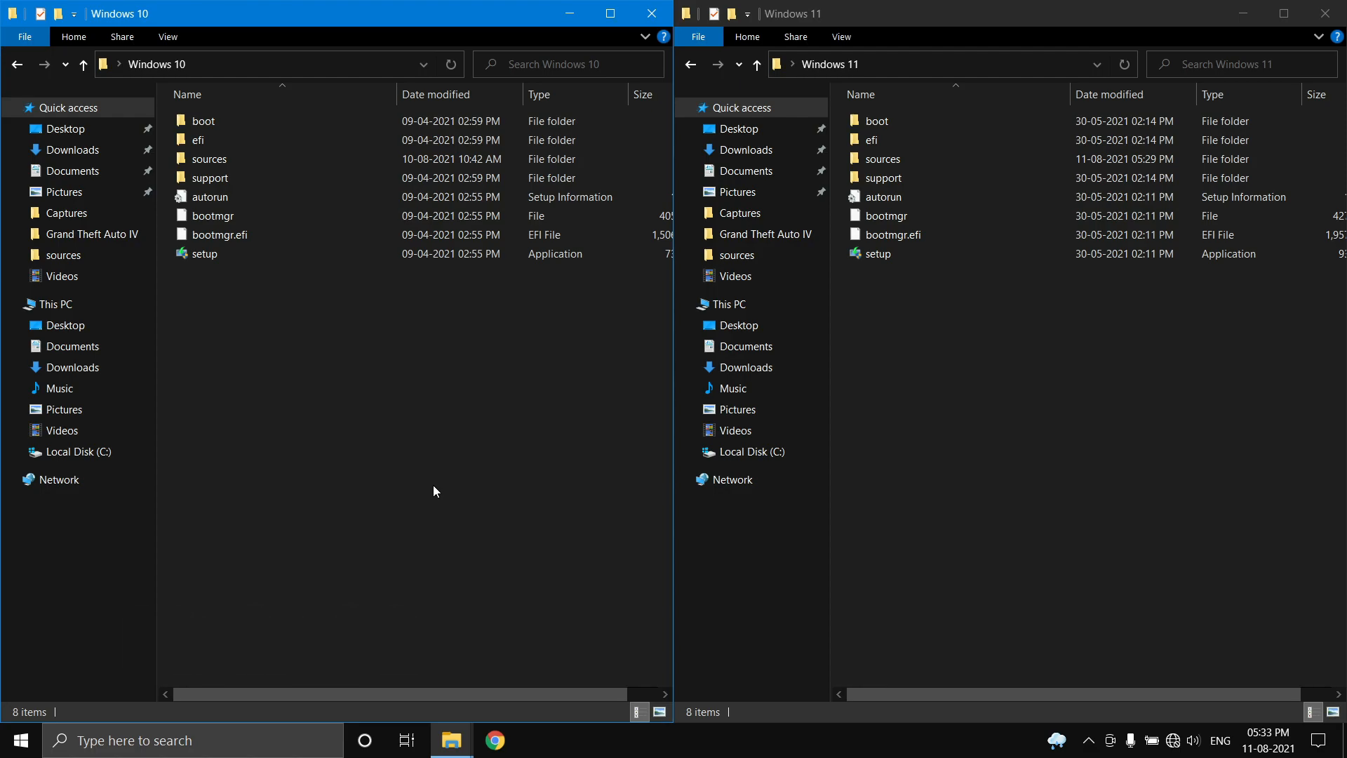
{"action": "mouse_move", "coordinate": [444, 314]}
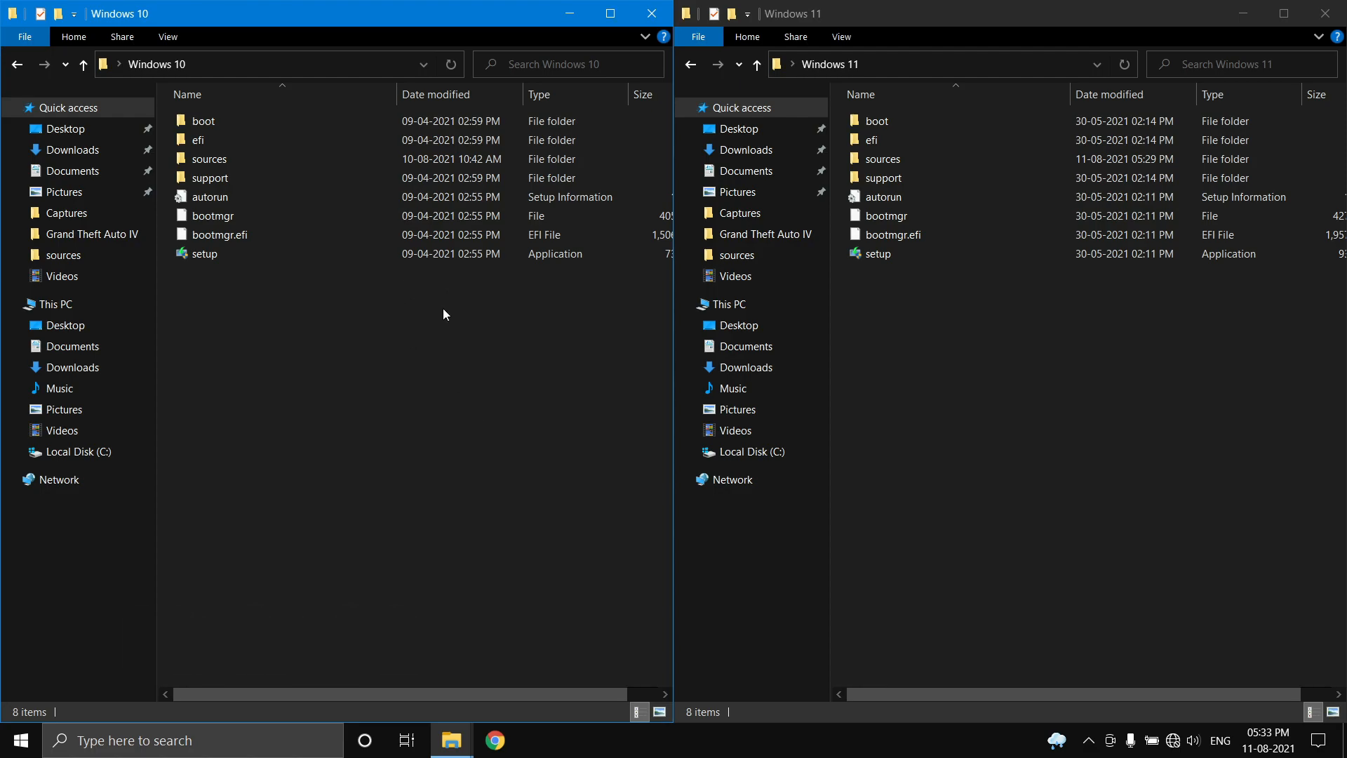
Step: Reopen Windows 10's sources folder and select all 184 items except install.esd for copying
{"action": "left_click", "coordinate": [208, 158]}
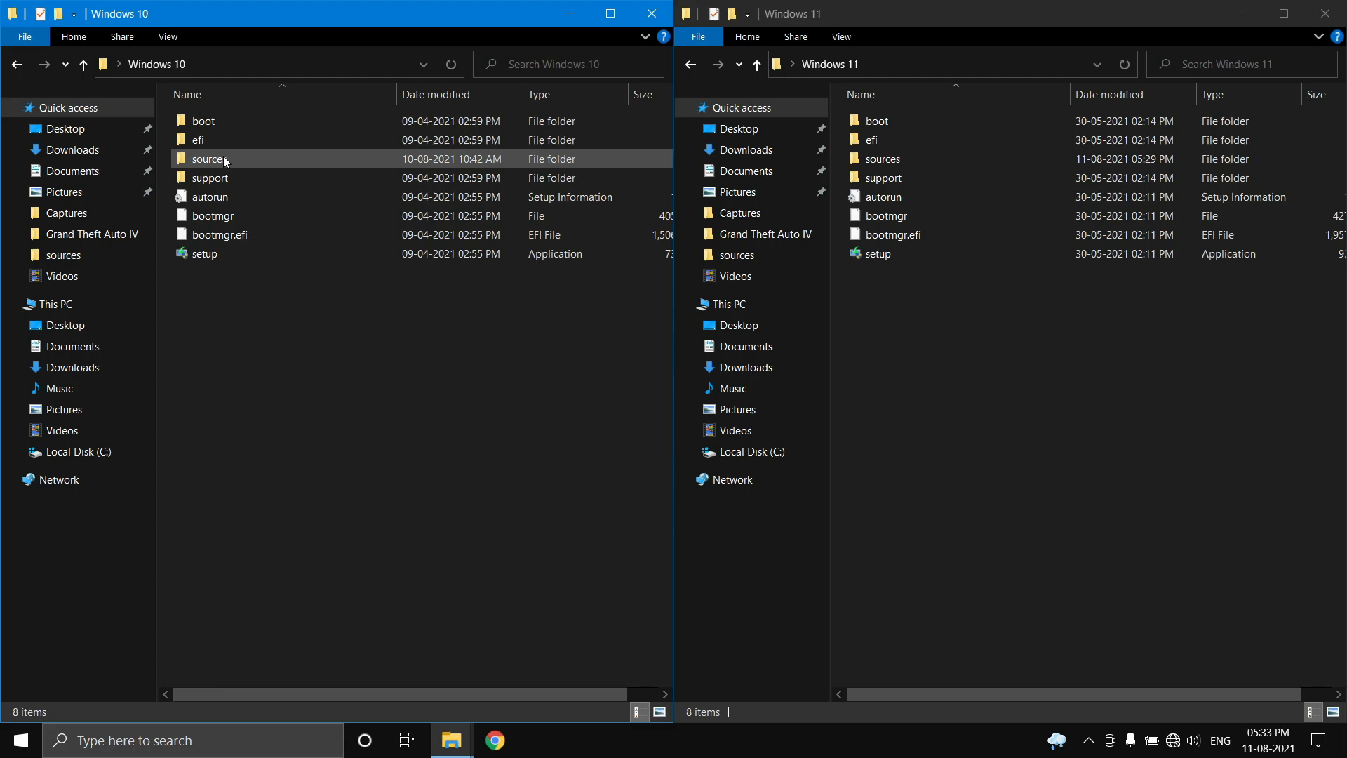
{"action": "double_click", "coordinate": [209, 159]}
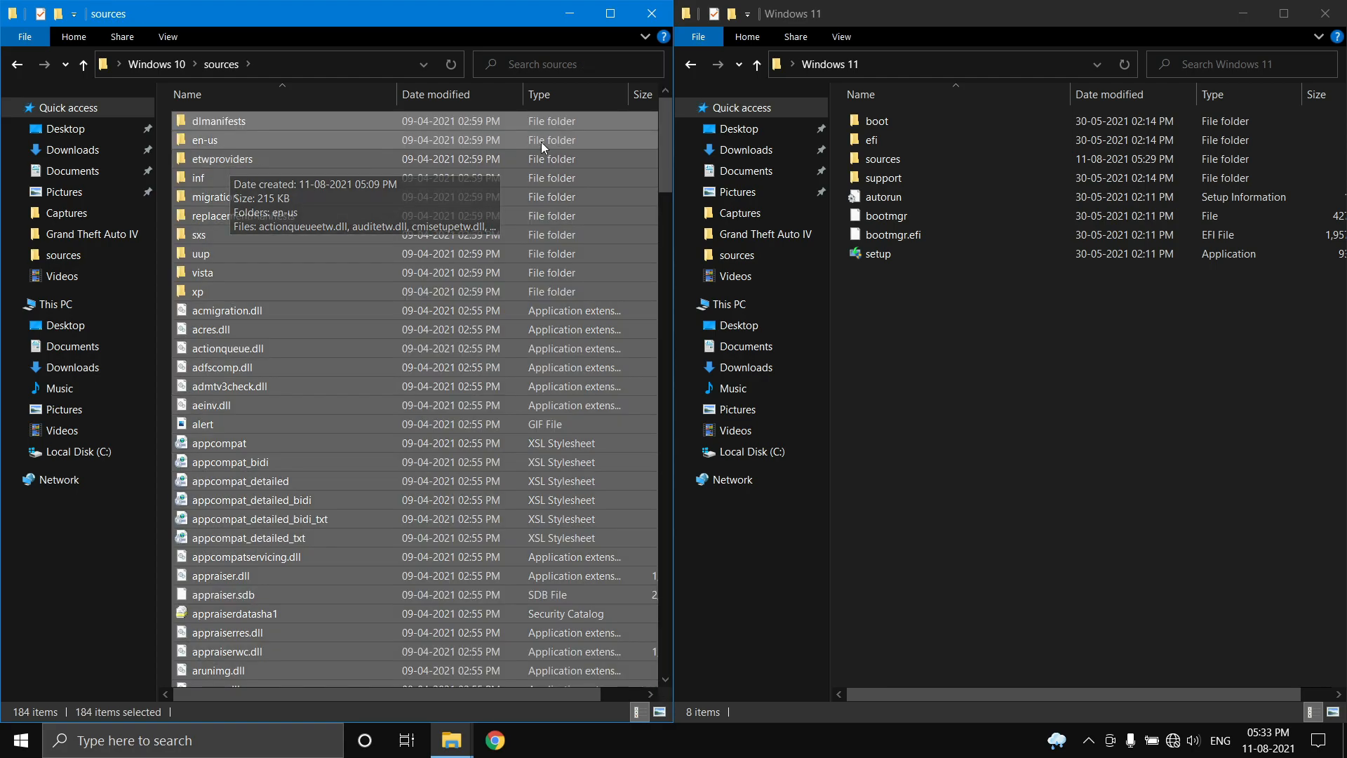
{"action": "scroll", "scroll_direction": "down", "scroll_amount": 3}
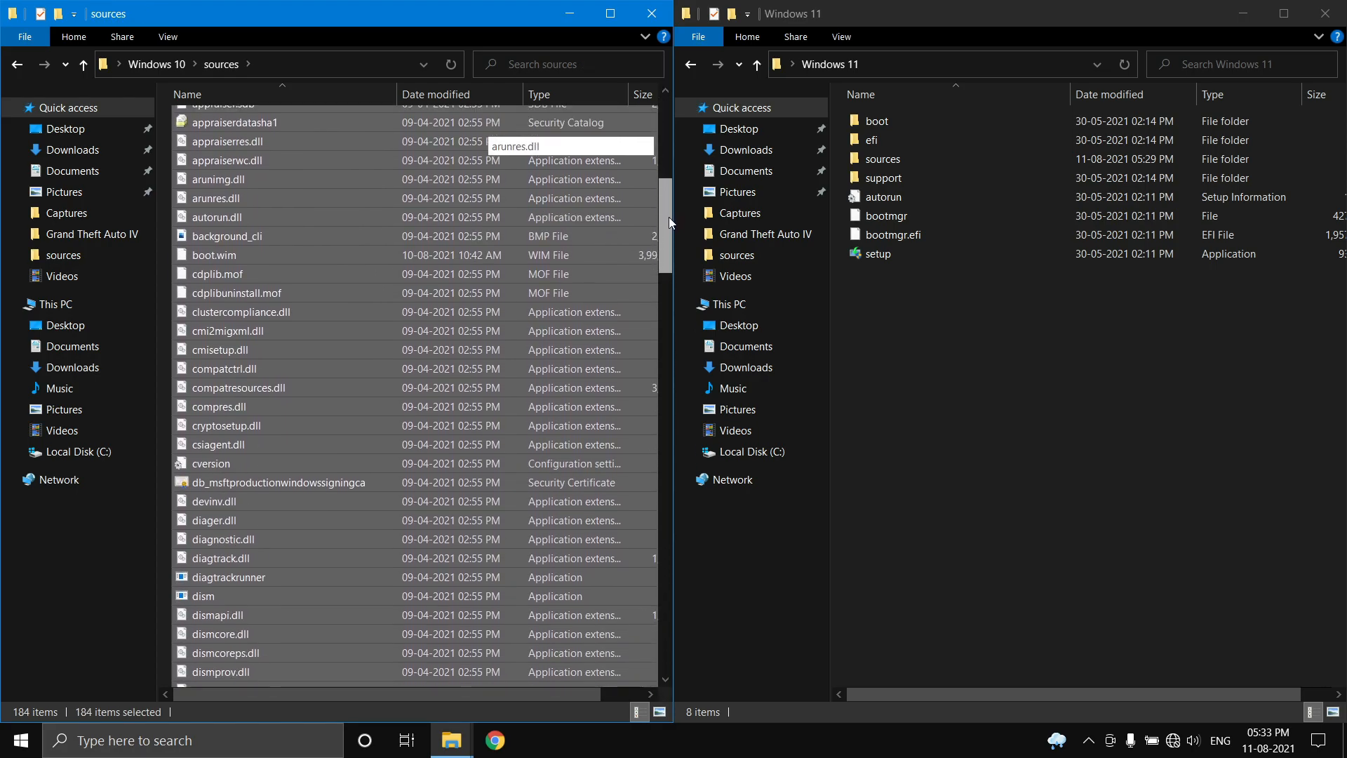
{"action": "scroll", "scroll_direction": "down", "scroll_amount": 3}
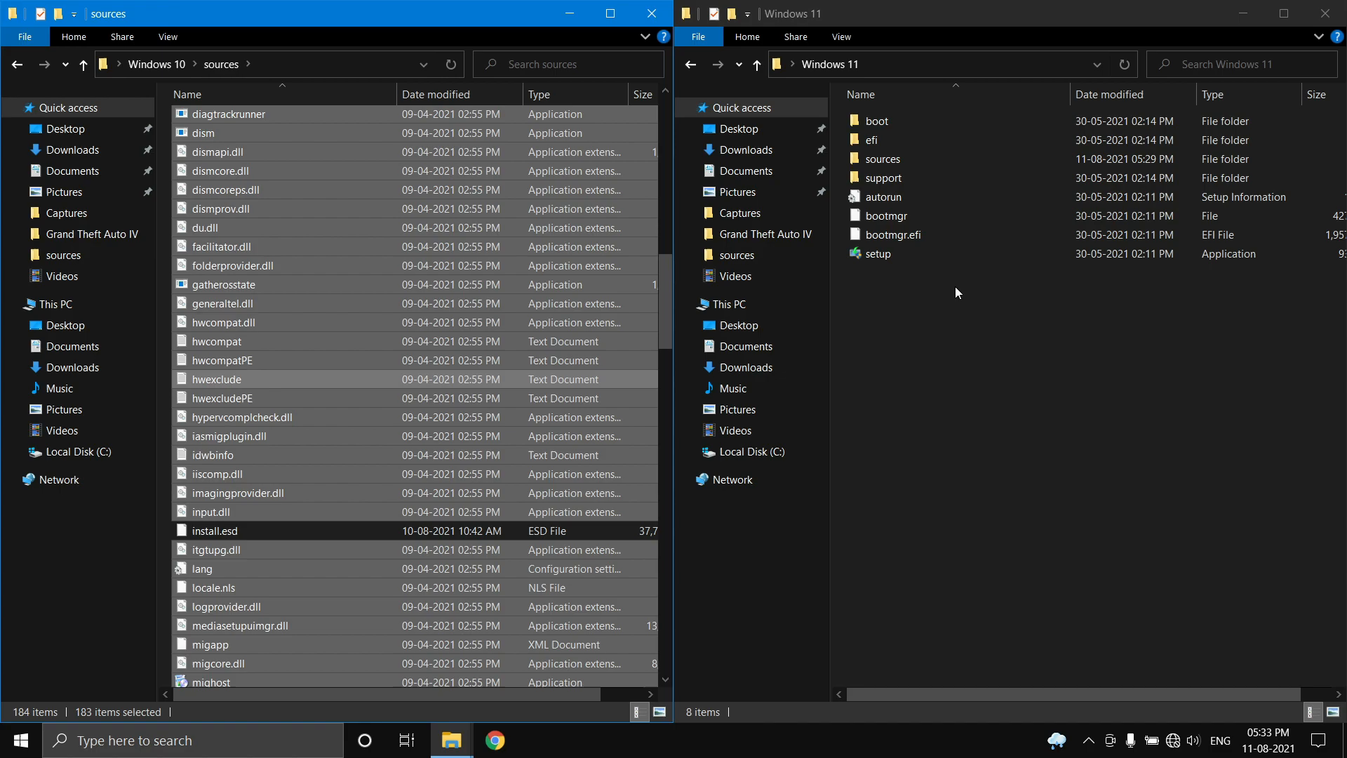
{"action": "mouse_move", "coordinate": [956, 307]}
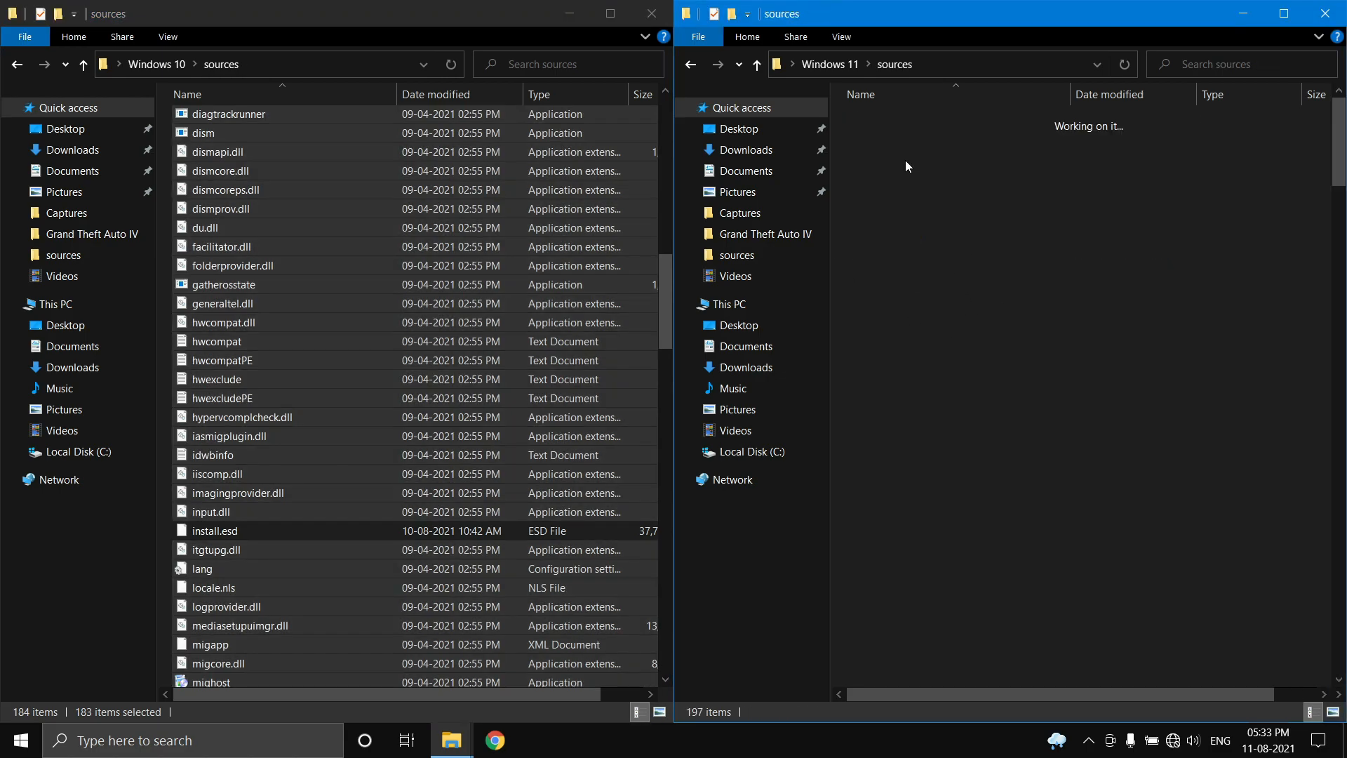
Step: Paste the 893 copied items into Windows 11's sources folder, starting the copy
{"action": "right_click", "coordinate": [907, 167]}
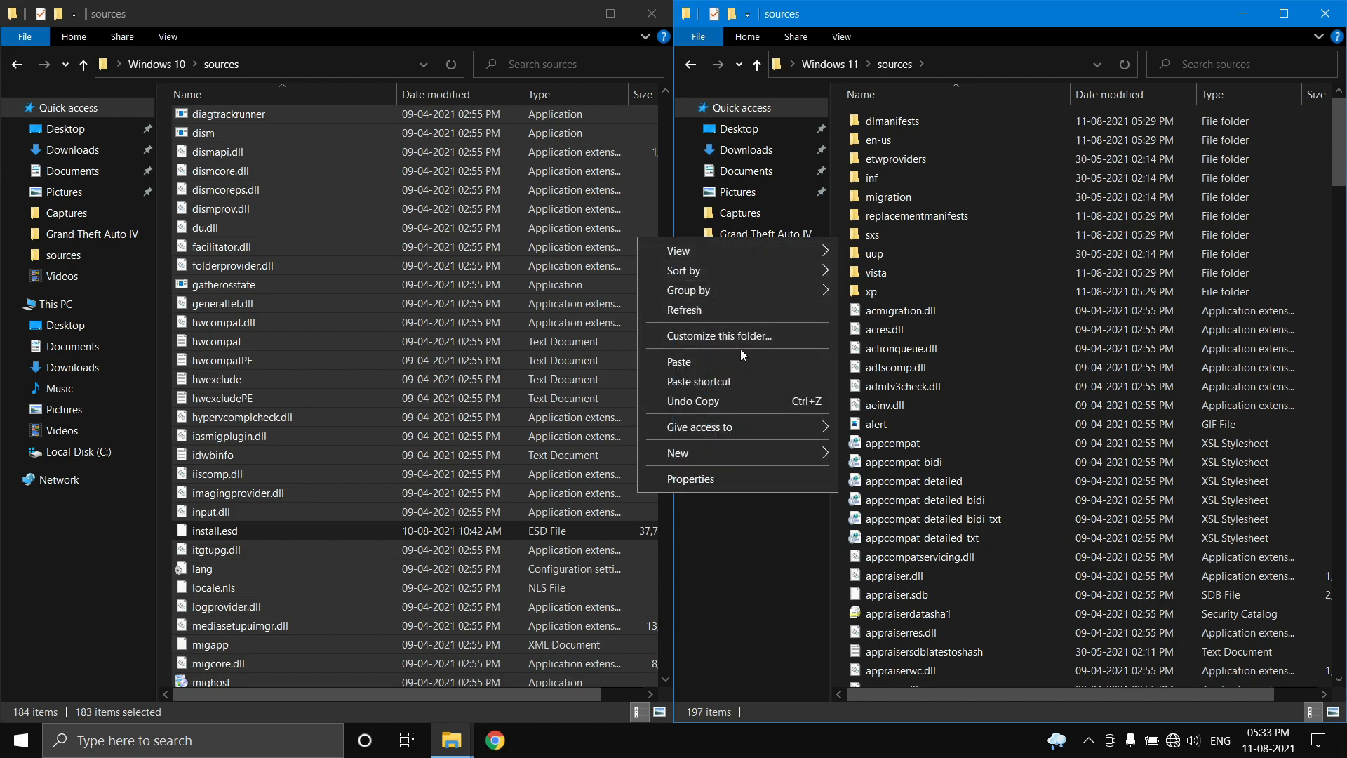
{"action": "left_click", "coordinate": [678, 360]}
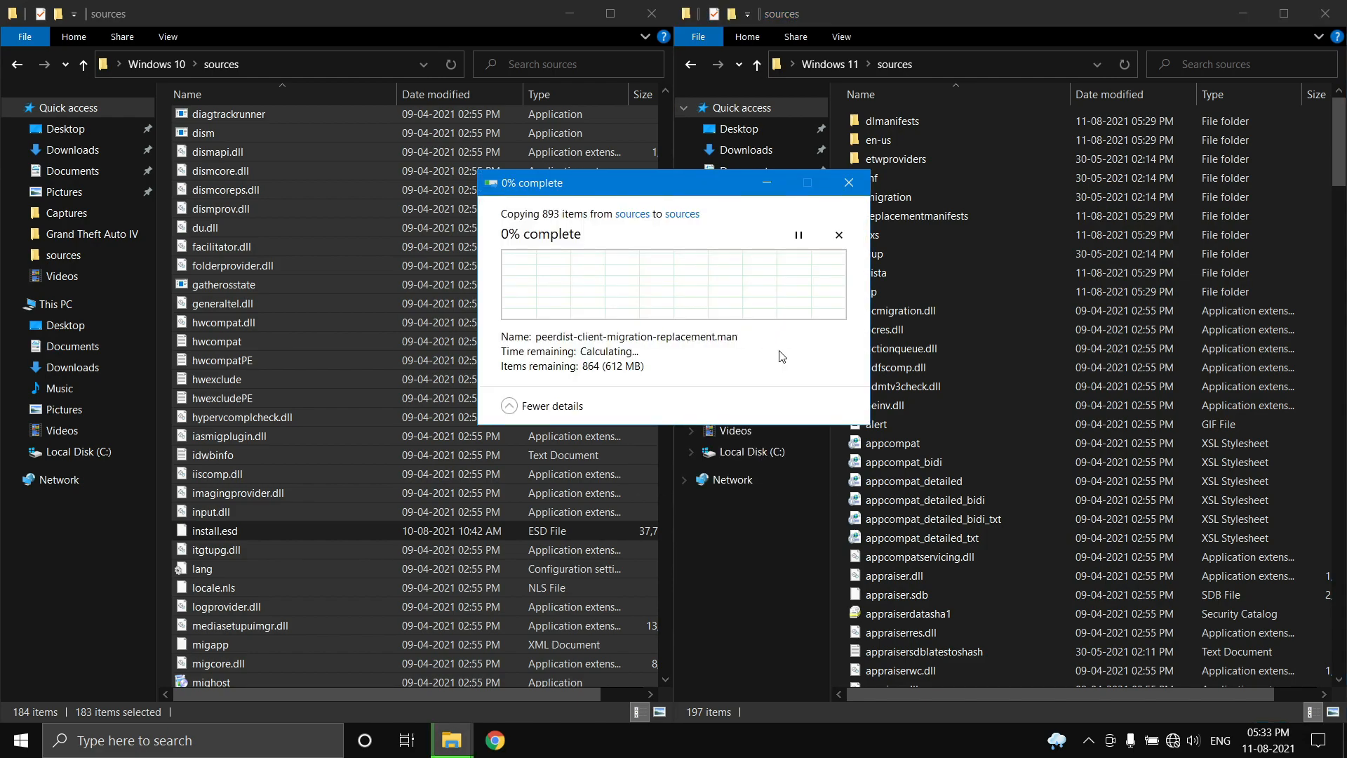